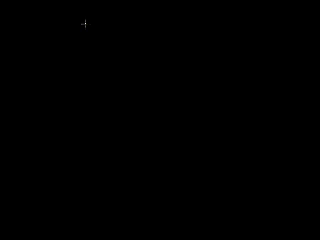
mouse_move(16, 30)
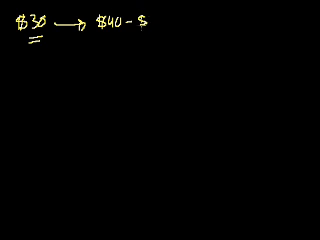
Handwrite "$30 → $40–$50 ⇒ won't" across the top of the black canvas
type("$50")
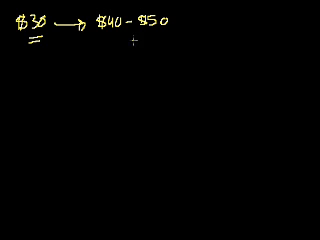
mouse_move(116, 64)
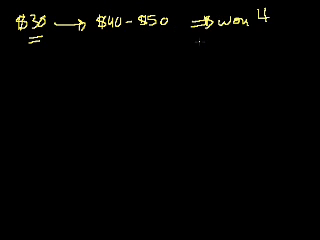
Write "work" after "won't" and start "$60" on a new line below the $30
type("work")
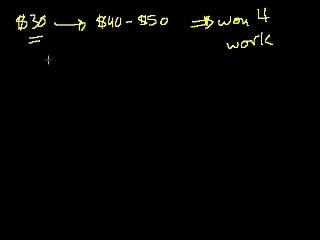
type("$60+")
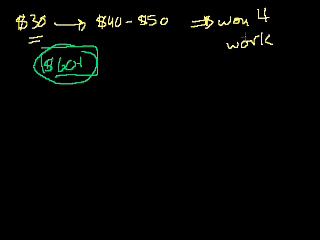
mouse_move(48, 188)
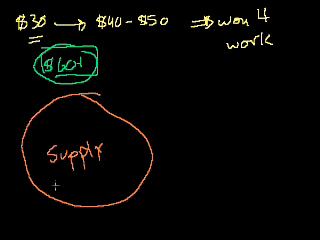
mouse_move(56, 184)
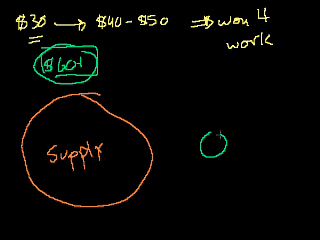
Draw an arrow from the green circle and label it "Demand"
left_click_drag(216, 144, 236, 120)
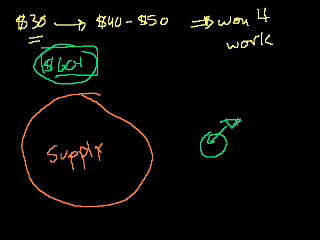
type("Demand")
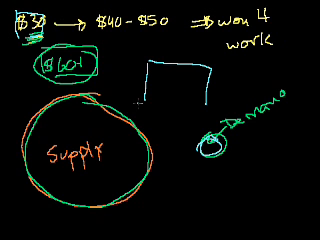
Add a curved green stroke beneath the Demand circle
left_click_drag(144, 102, 192, 98)
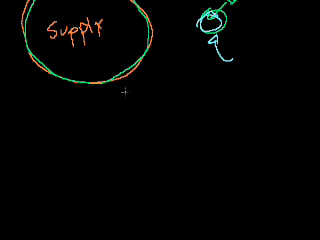
mouse_move(156, 116)
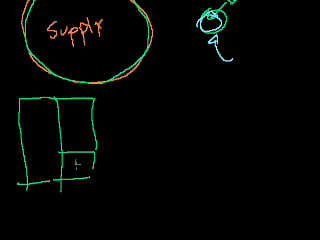
Label the balance sheet's bottom cells T and E with an arrow to a new box
type("E")
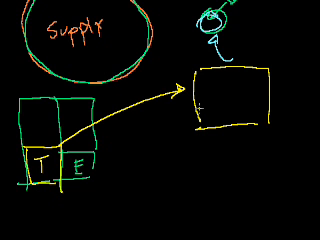
Write "Corporation" beside the new box holding the striped assets
type("Cor")
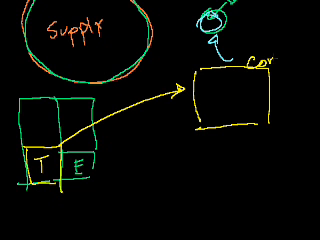
type("Corpora")
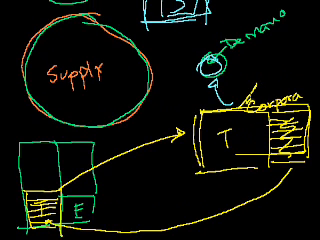
type("NY")
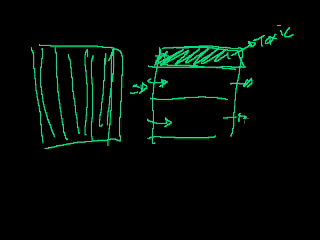
type("Toxic")
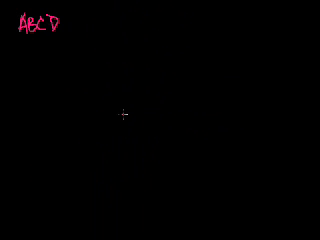
mouse_move(84, 132)
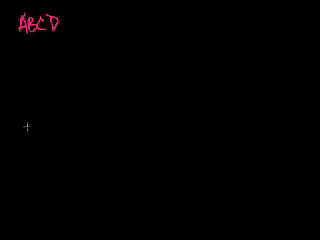
mouse_move(68, 104)
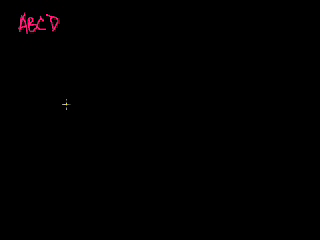
mouse_move(78, 72)
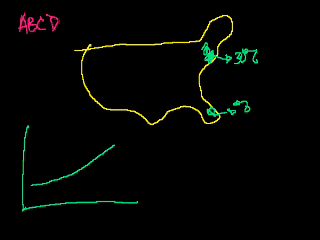
mouse_move(198, 180)
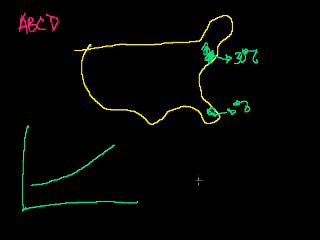